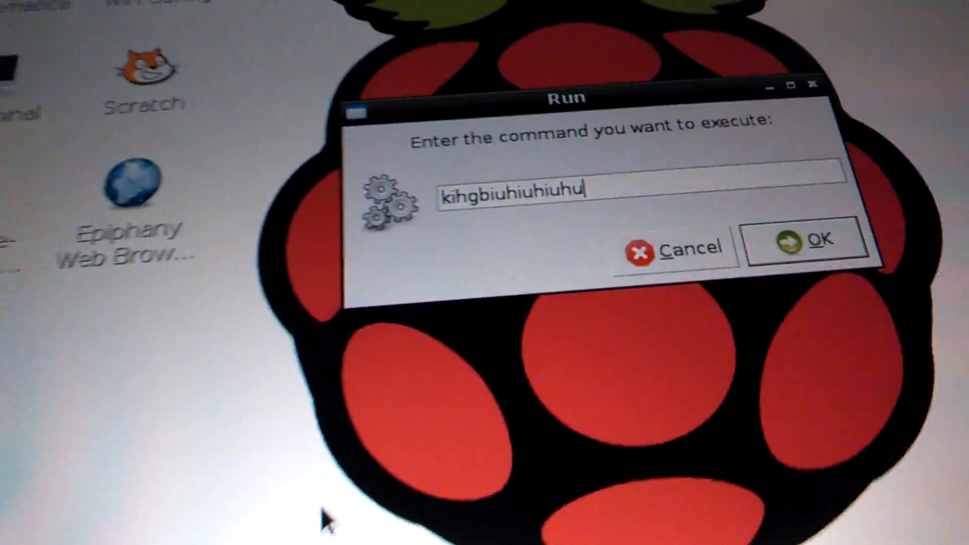
- Add the random test letters 'ytguyguyguguy' to the command line, then erase the trailing ones
text(ytguyguyguguy)
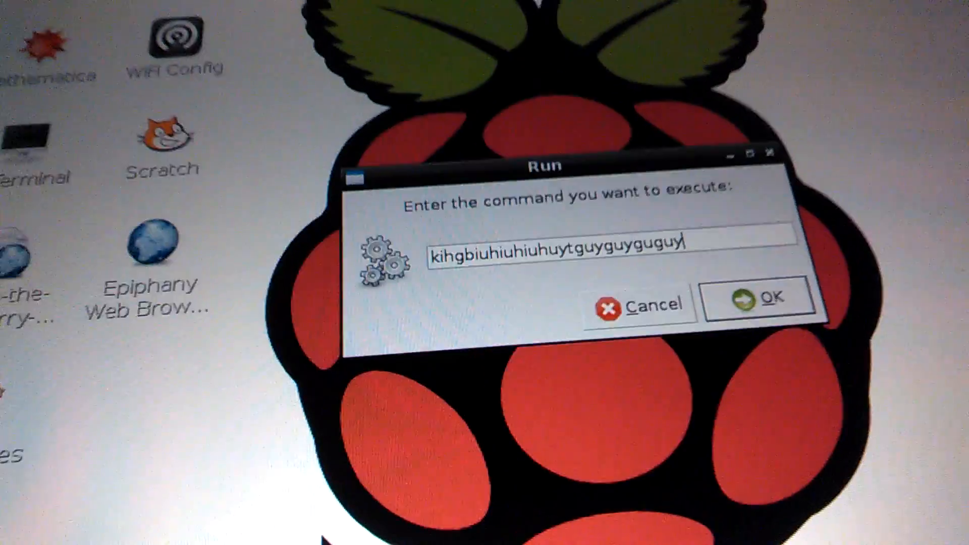
key(BackSpace)
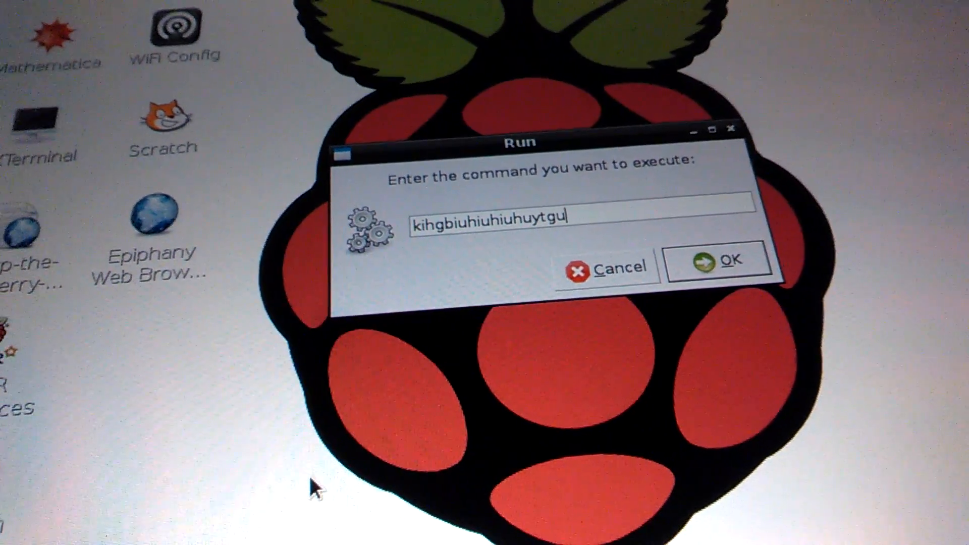